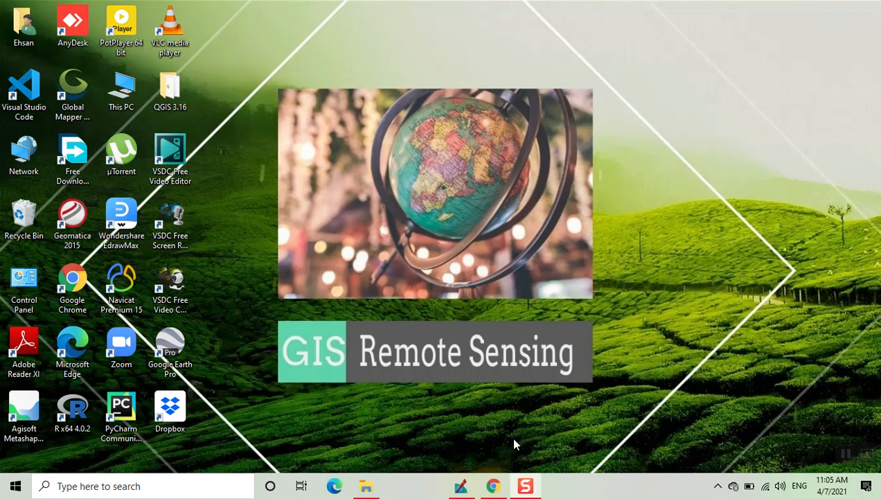
mouse_move(462, 485)
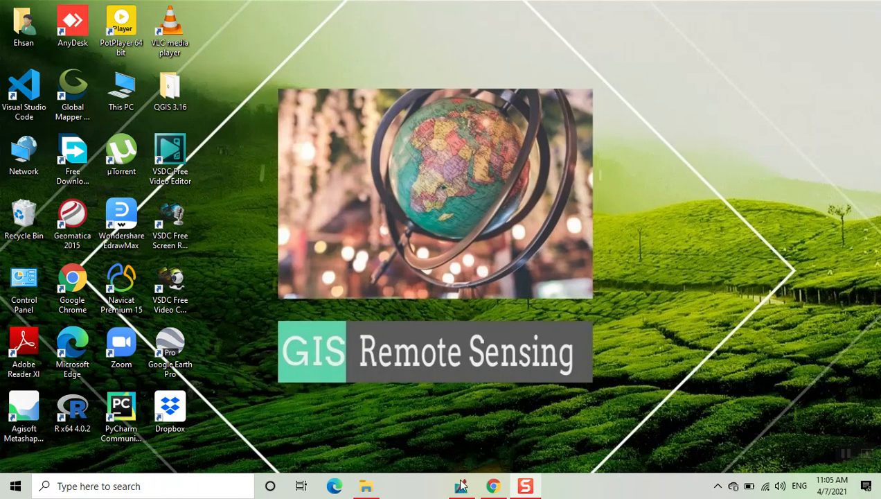
Open the recent landsat 8 image in the 2D view
left_click(461, 485)
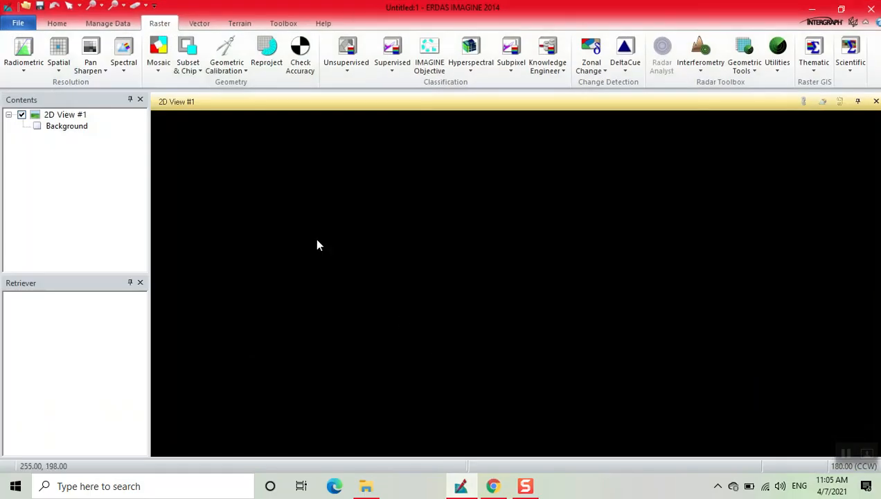
left_click(18, 23)
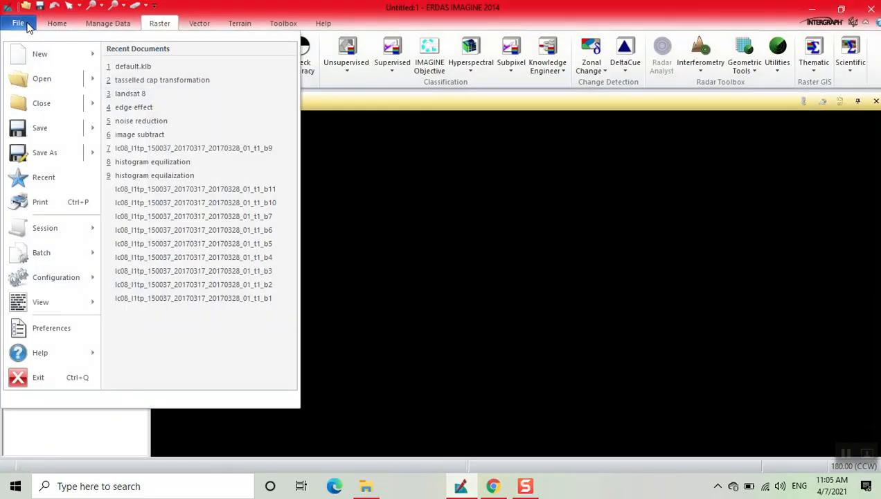
left_click(130, 94)
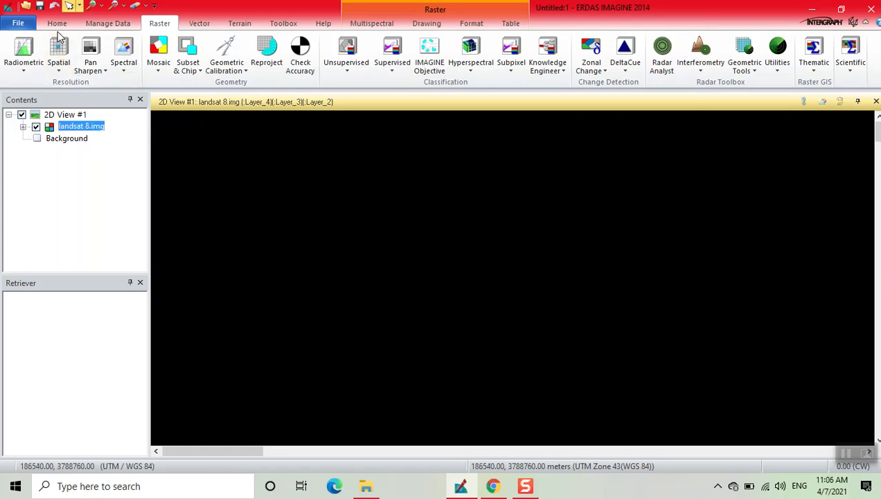
Apply a Discrete DRA contrast stretch to the landsat 8 display
left_click(57, 23)
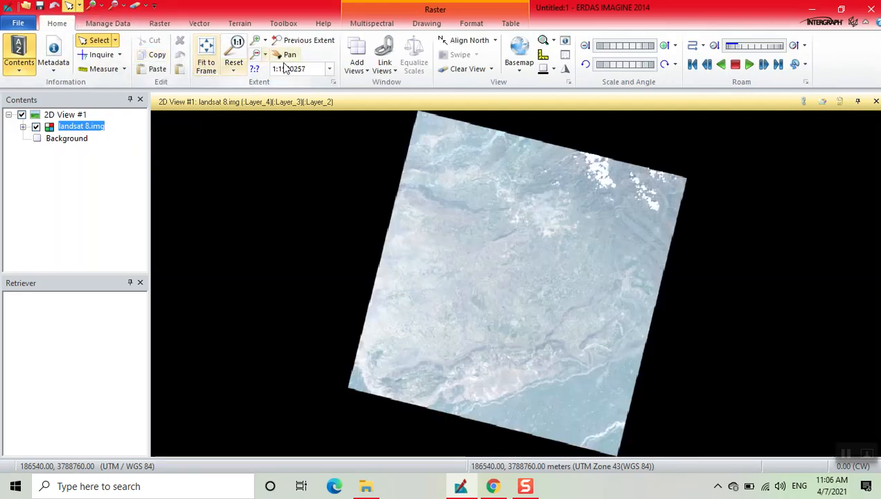
left_click(371, 22)
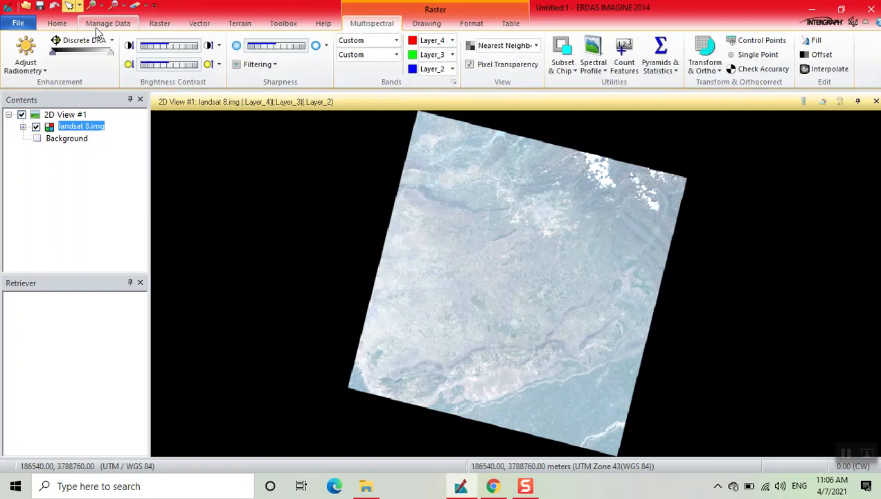
left_click(83, 40)
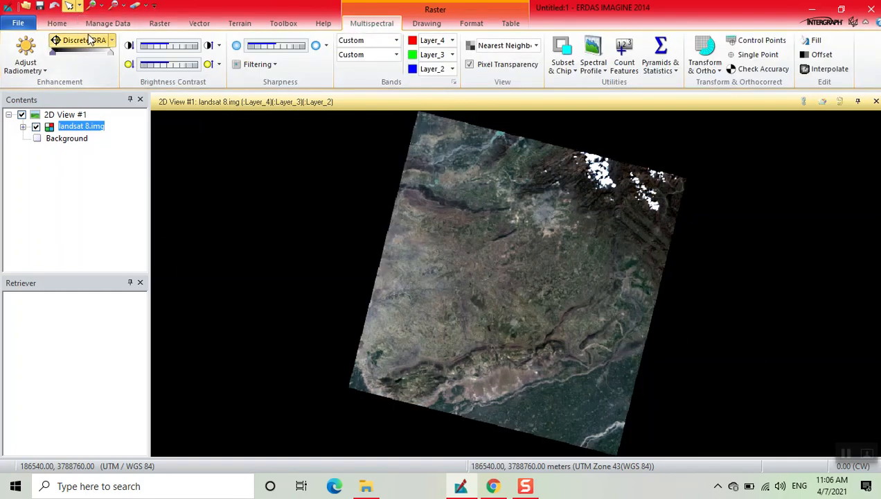
Show the Raster tab's processing tools to reach the Convolution filter
left_click(159, 23)
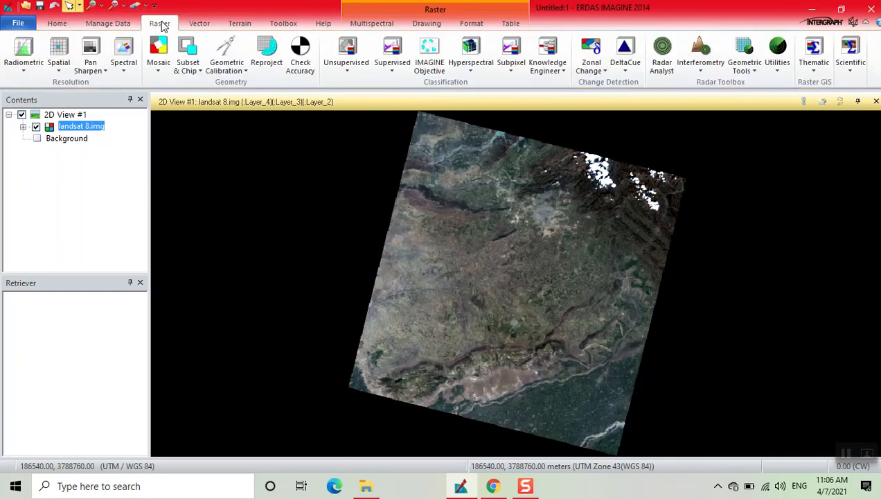
mouse_move(58, 52)
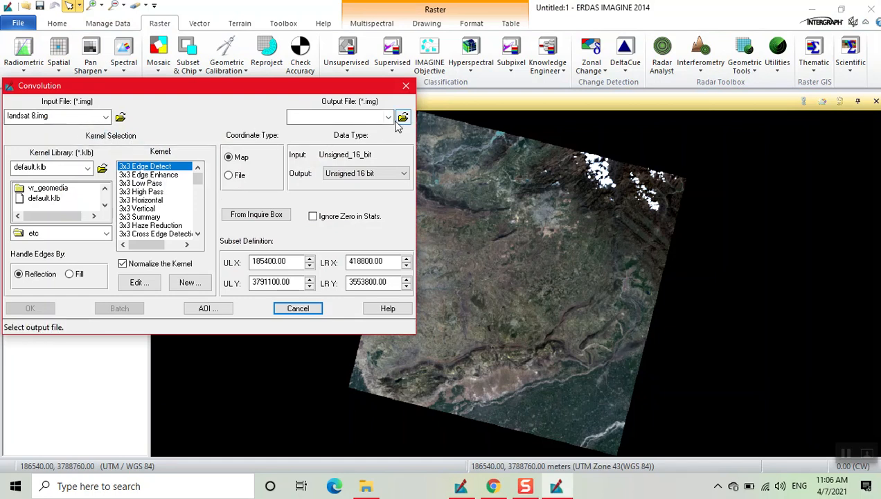
Name the convolution output 'Convolution' in F:\6th Semester\Image Processing lab-1
left_click(403, 117)
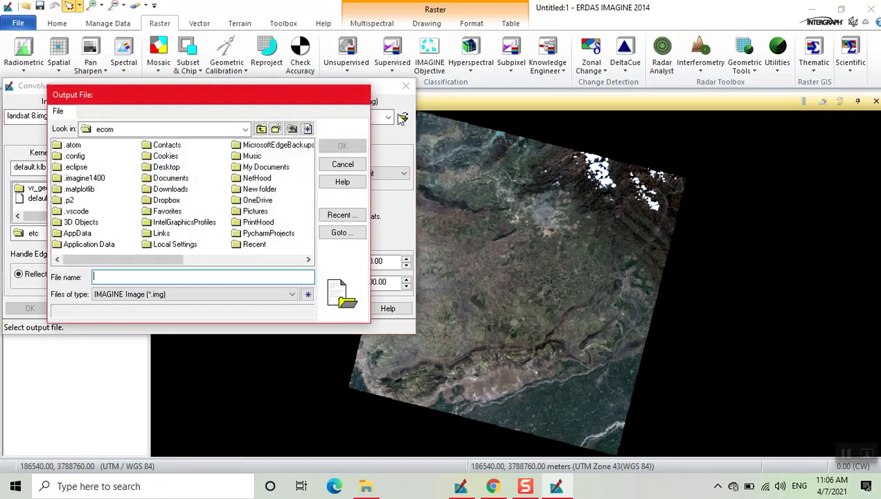
left_click(245, 129)
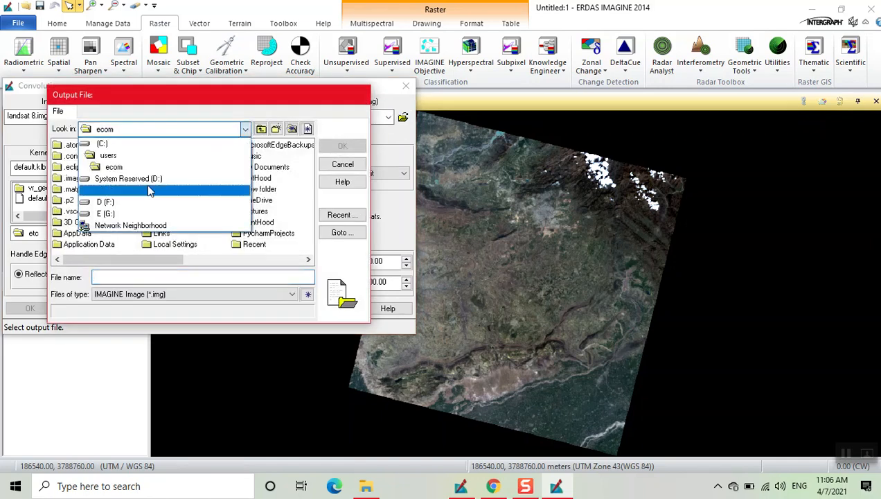
left_click(106, 200)
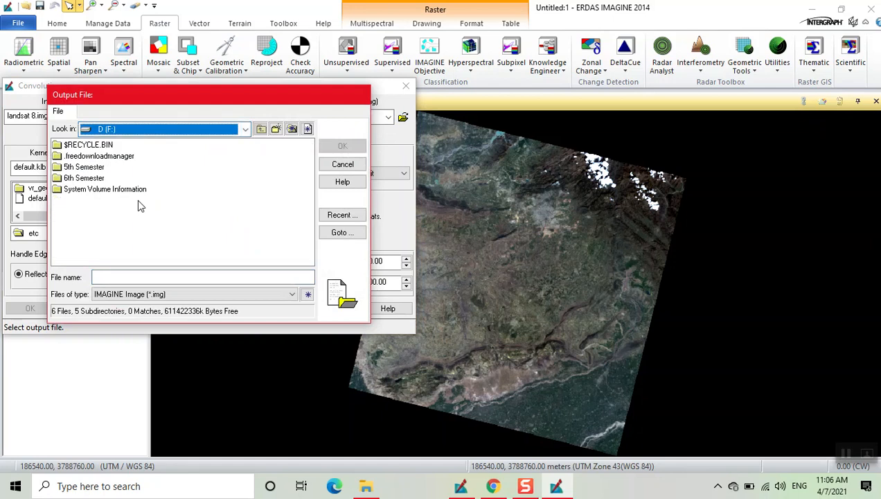
double_click(84, 177)
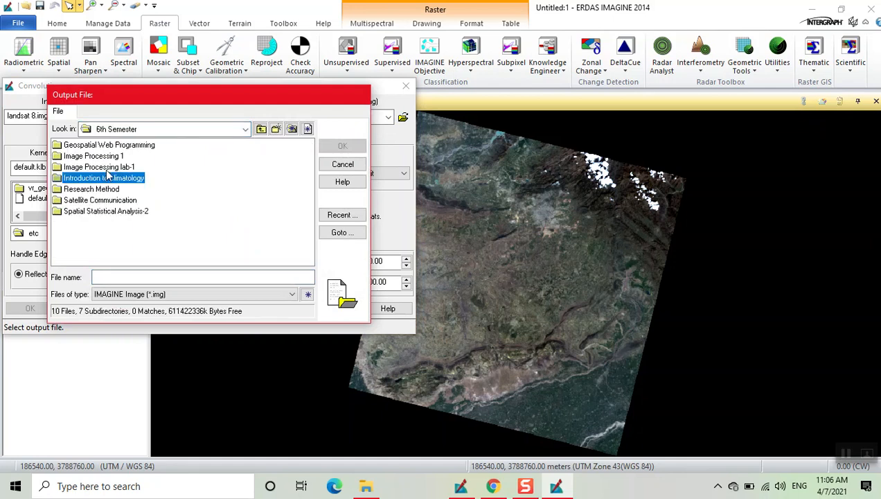
double_click(99, 166)
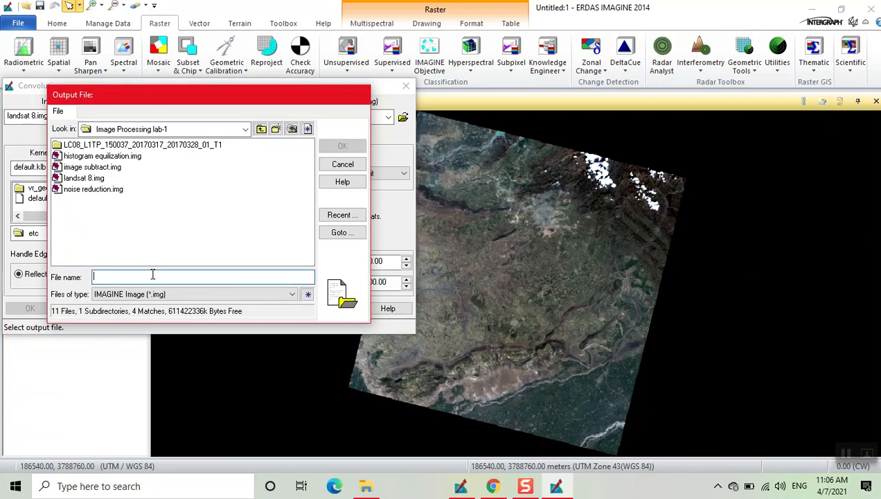
type("C")
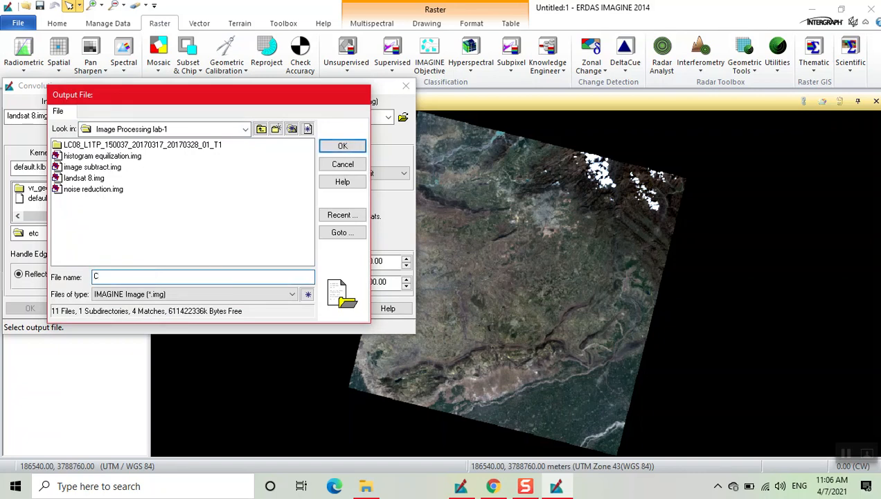
type("onvolution")
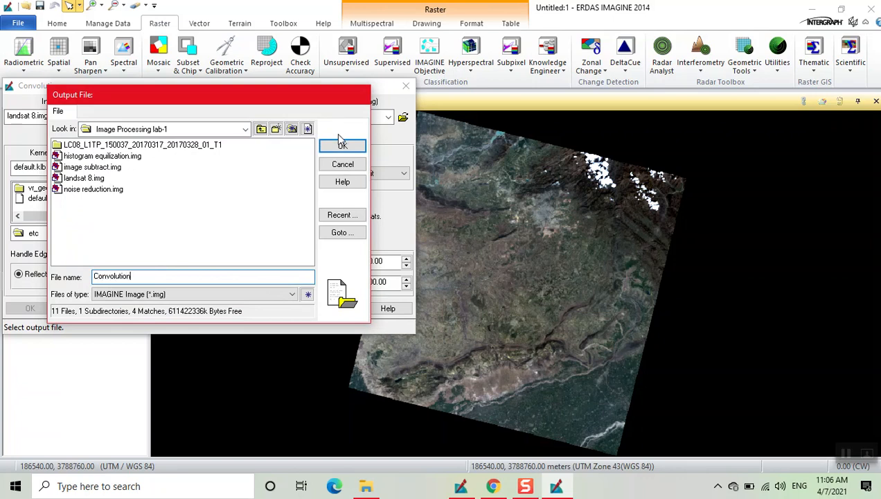
left_click(342, 145)
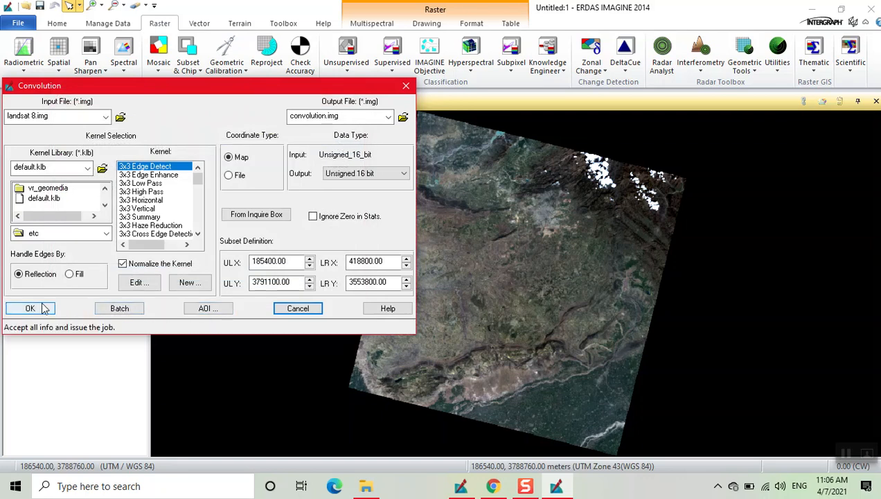
Run the 3x3 Edge Detect convolution job through to 100% done
left_click(29, 307)
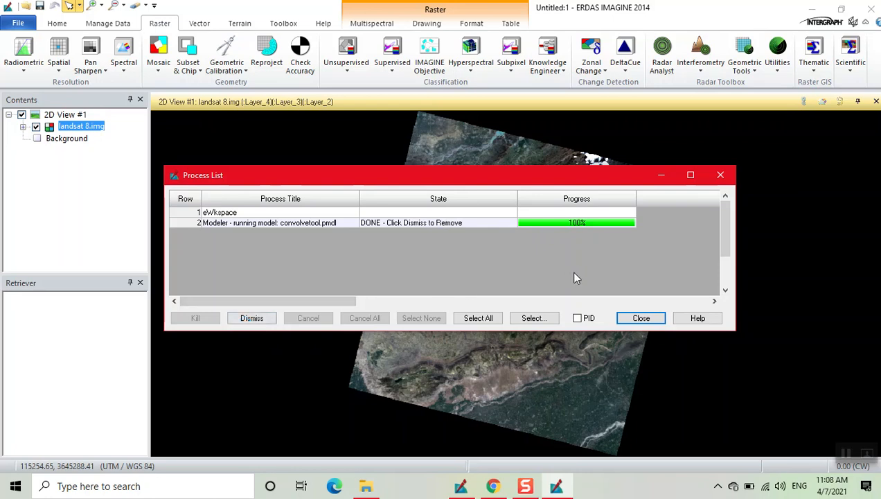
Close the Process List and add the recent convolution image to the 2D view
left_click(640, 318)
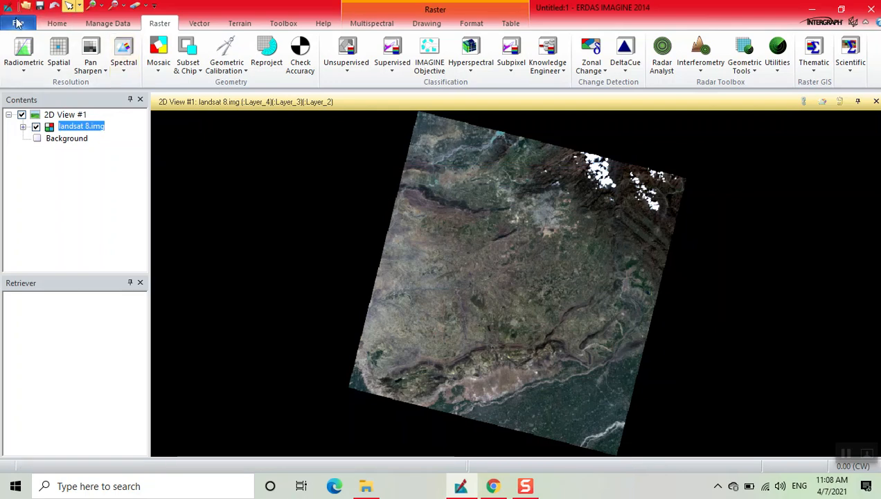
left_click(18, 22)
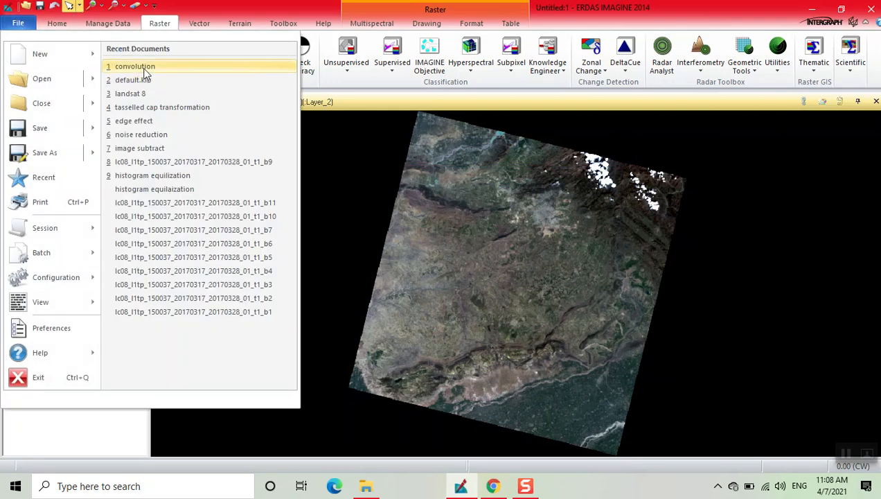
left_click(135, 66)
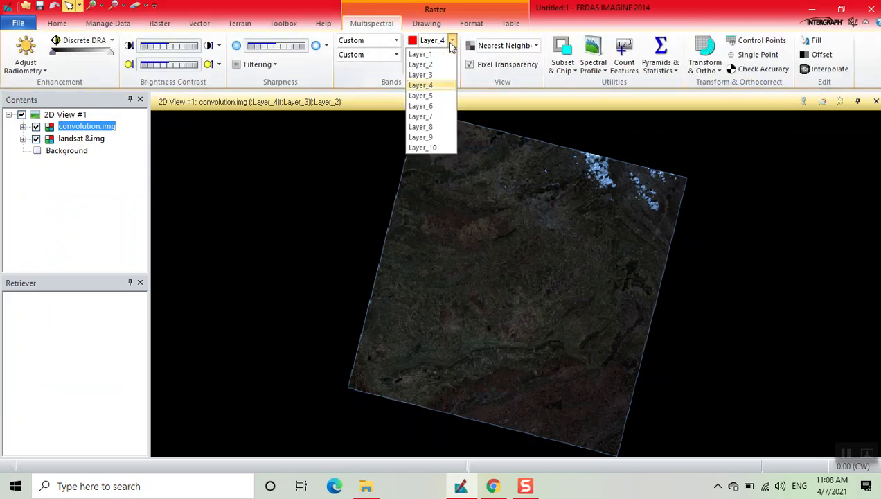
Show the convolution image with Layer_5 red, Layer_4 green and Layer_3 blue
left_click(420, 95)
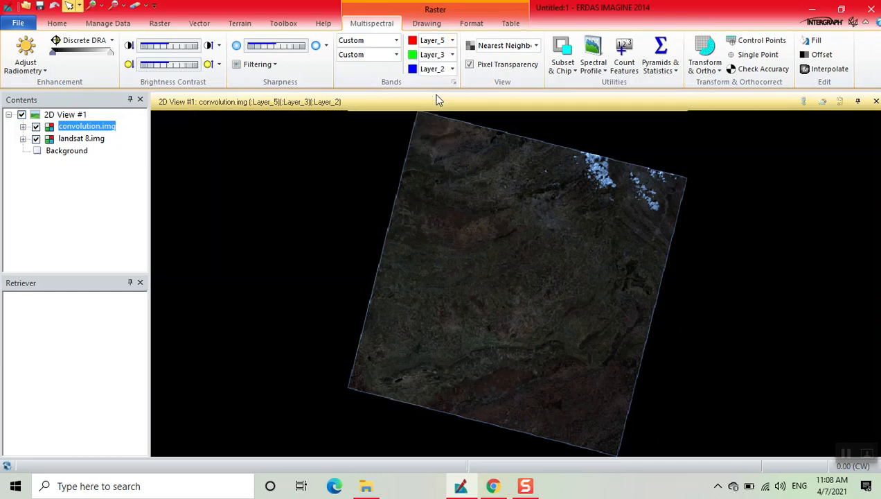
left_click(433, 54)
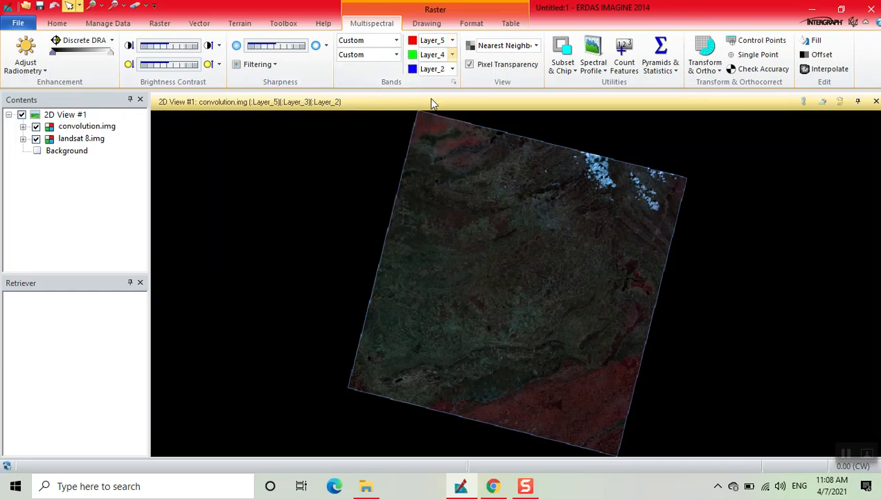
left_click(452, 68)
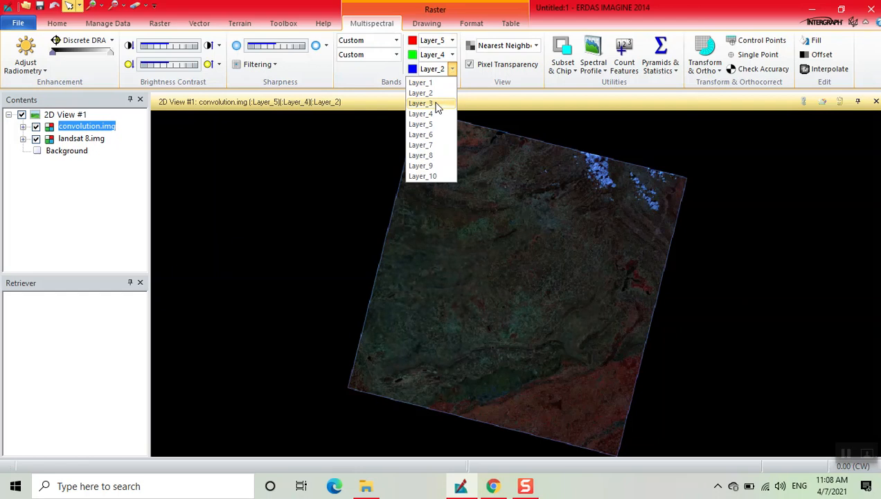
left_click(421, 103)
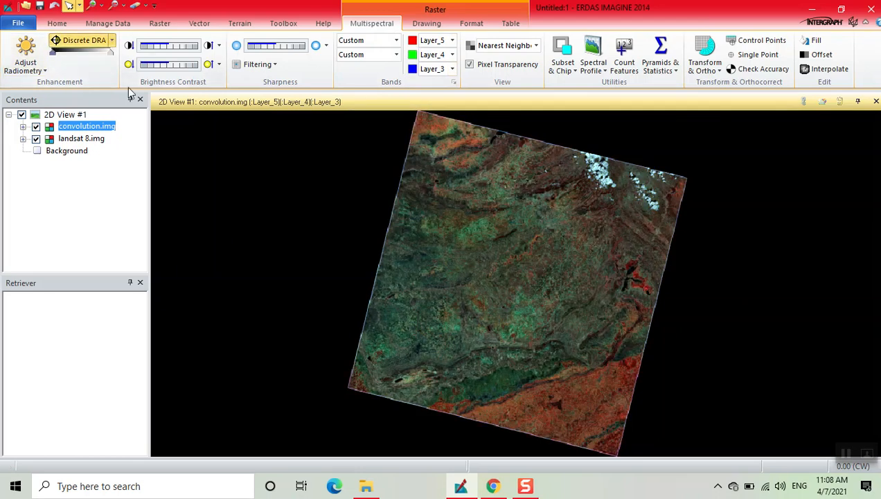
mouse_move(301, 156)
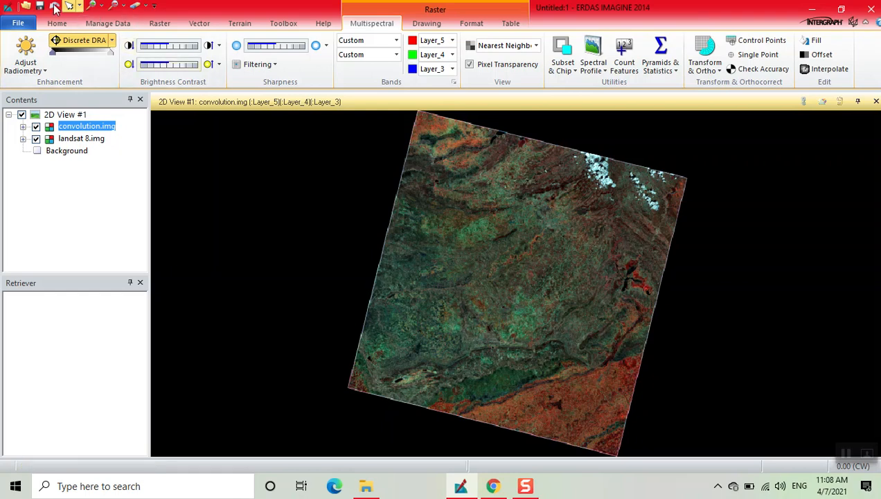
left_click(57, 23)
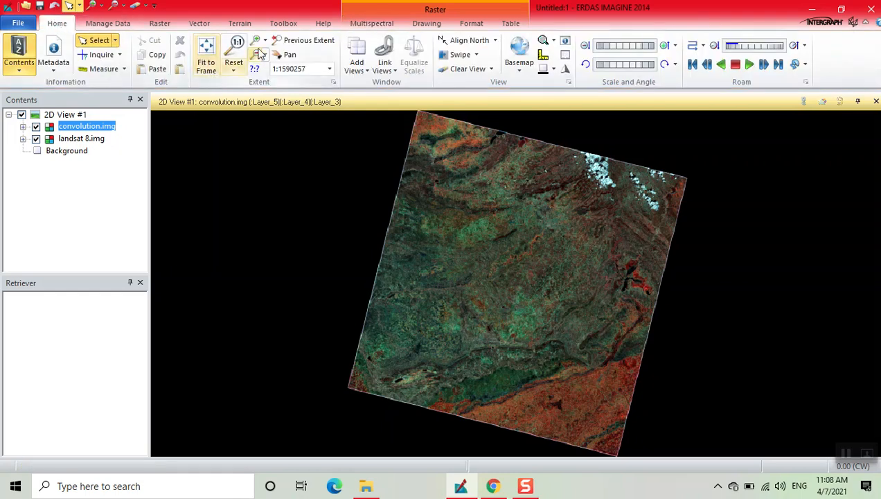